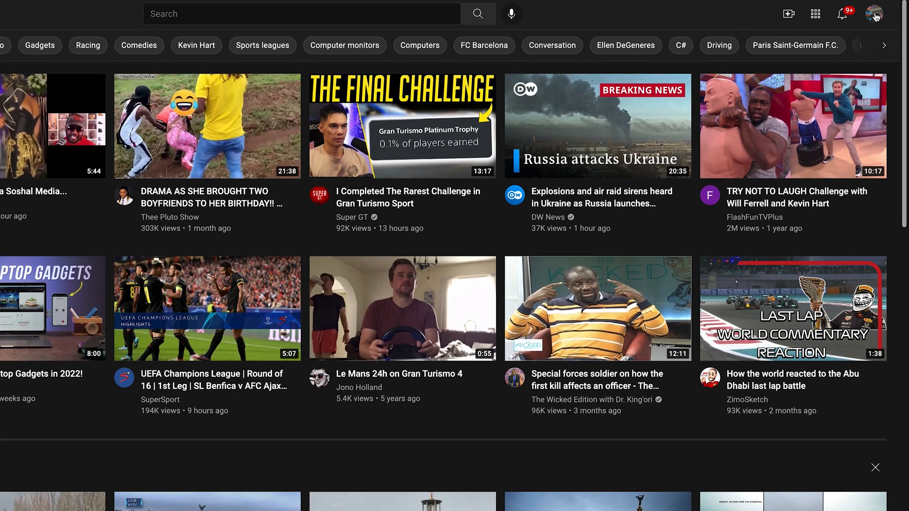
Step: Open the Crinye - Gran Turismo Racing channel page and browse its uploads, streams and playlists
click(875, 13)
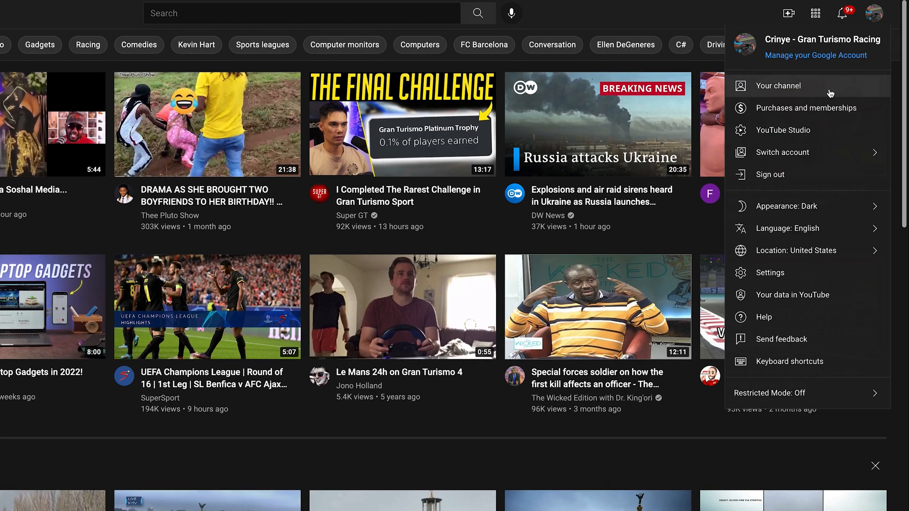
click(778, 86)
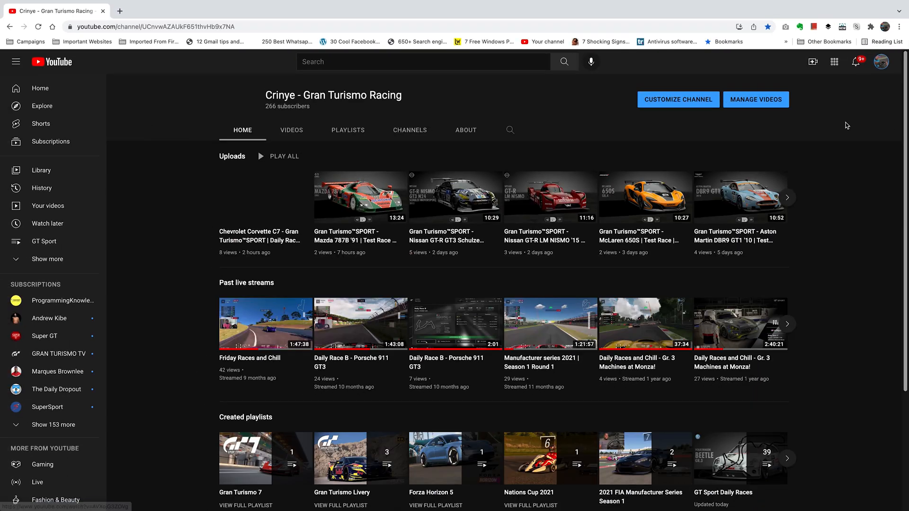
mouse_move(699, 300)
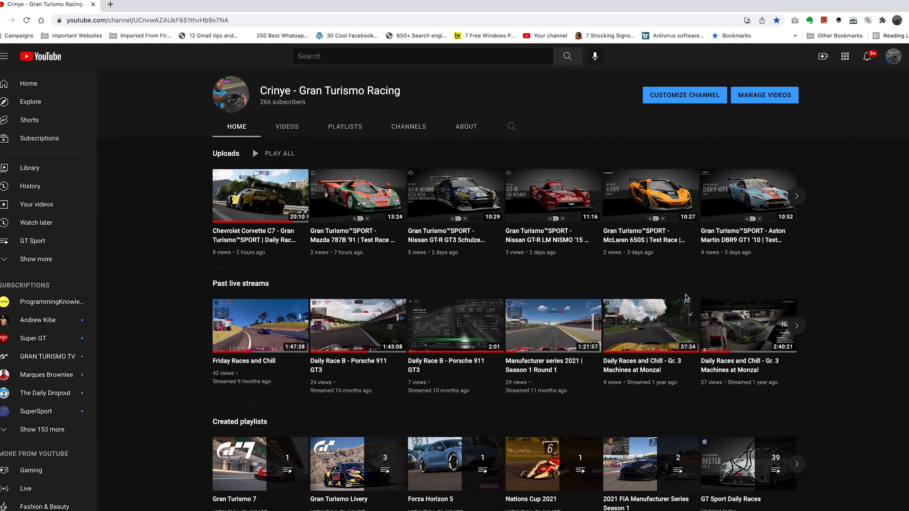
scroll(down, 3)
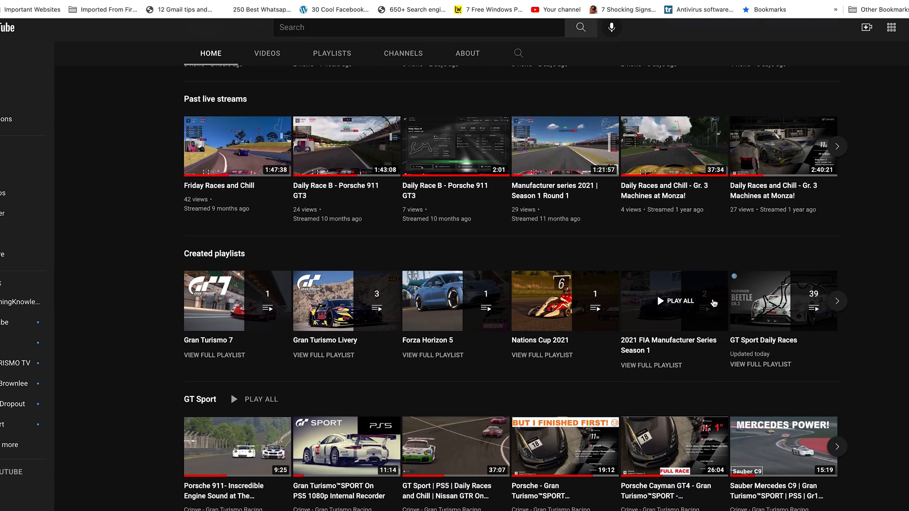
scroll(up, 3)
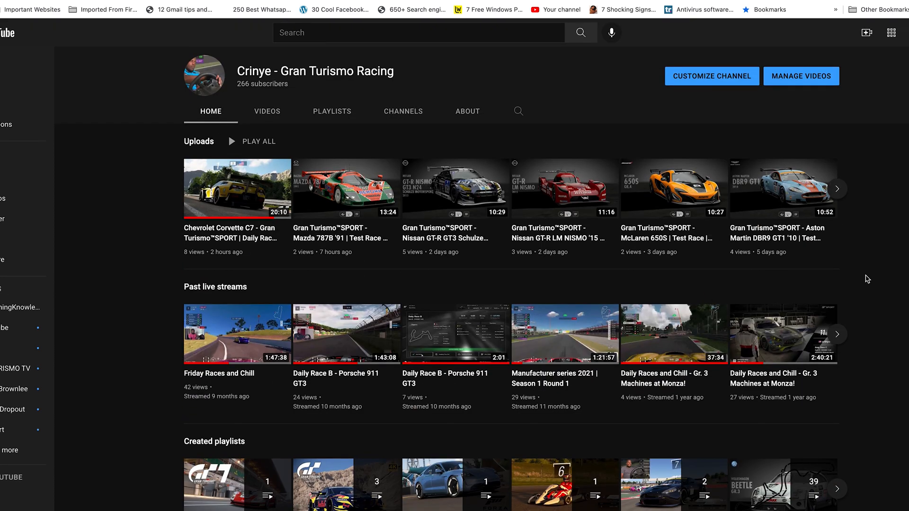
mouse_move(711, 82)
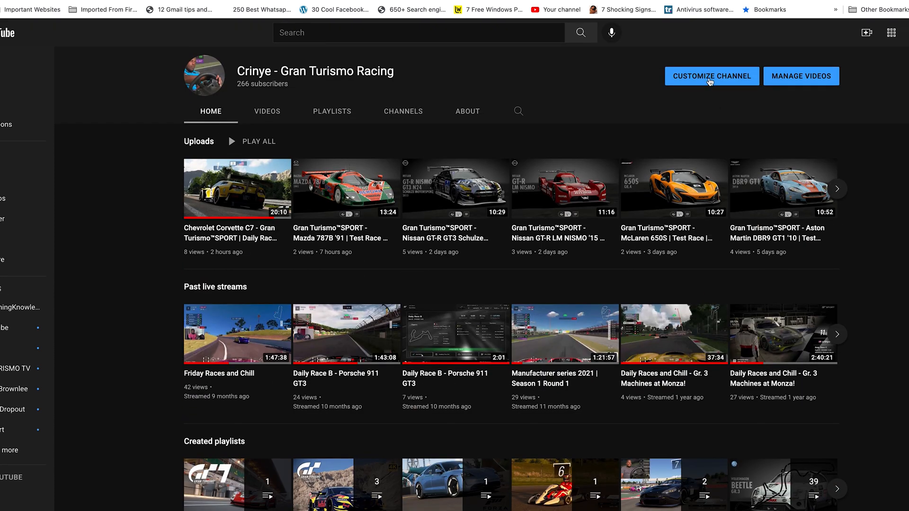
Step: Open Channel customization to reach the homepage Layout settings
click(711, 76)
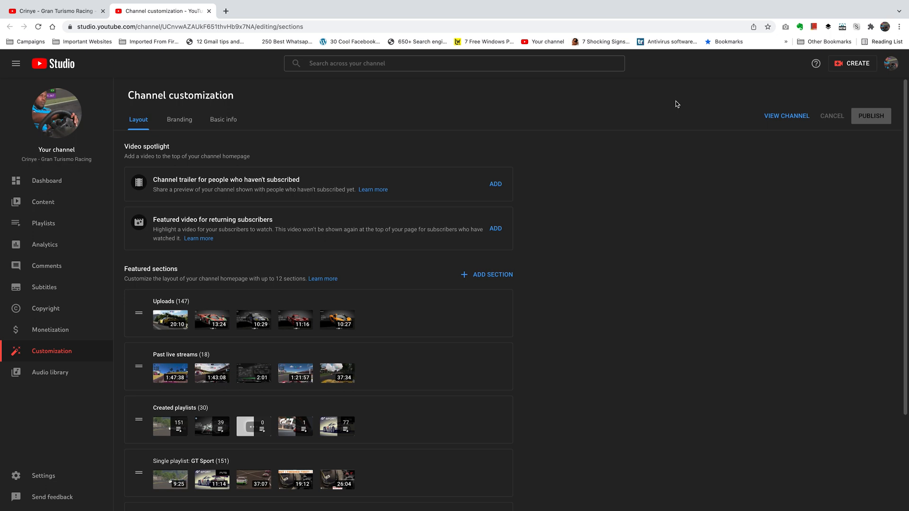
mouse_move(332, 116)
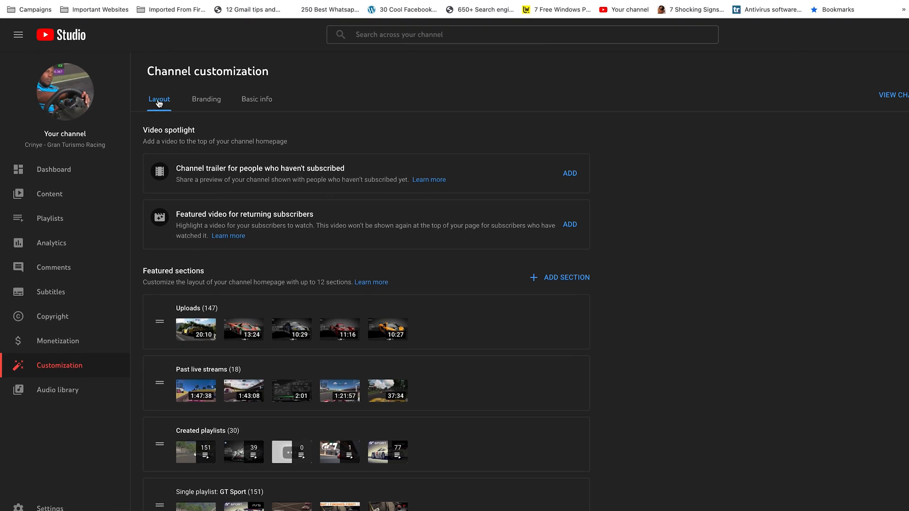
mouse_move(199, 261)
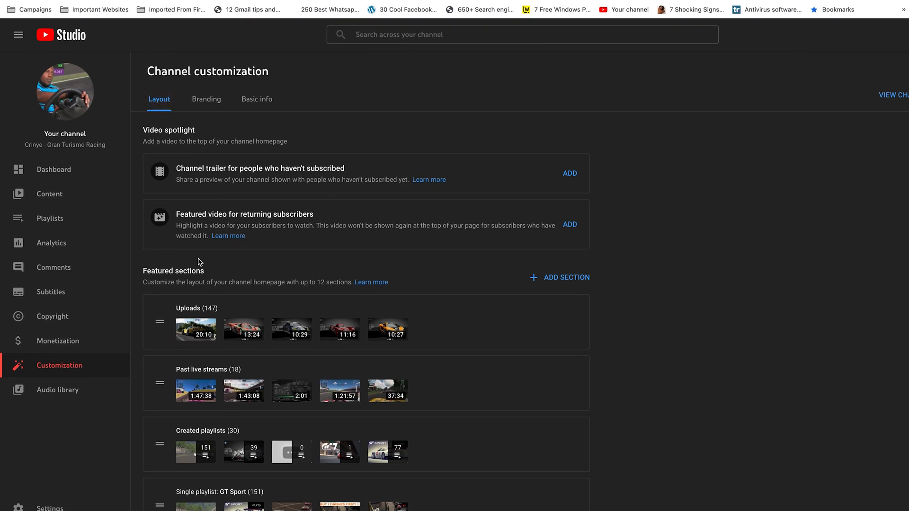
mouse_move(568, 277)
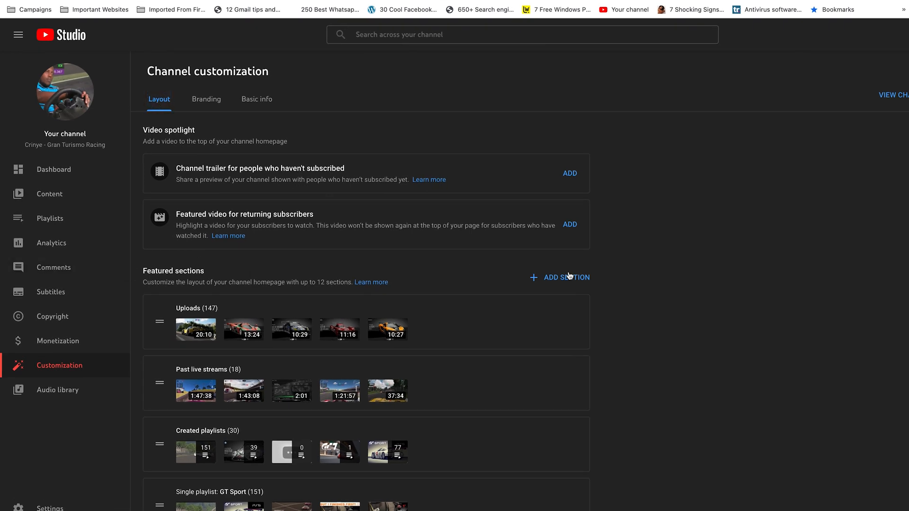
mouse_move(567, 286)
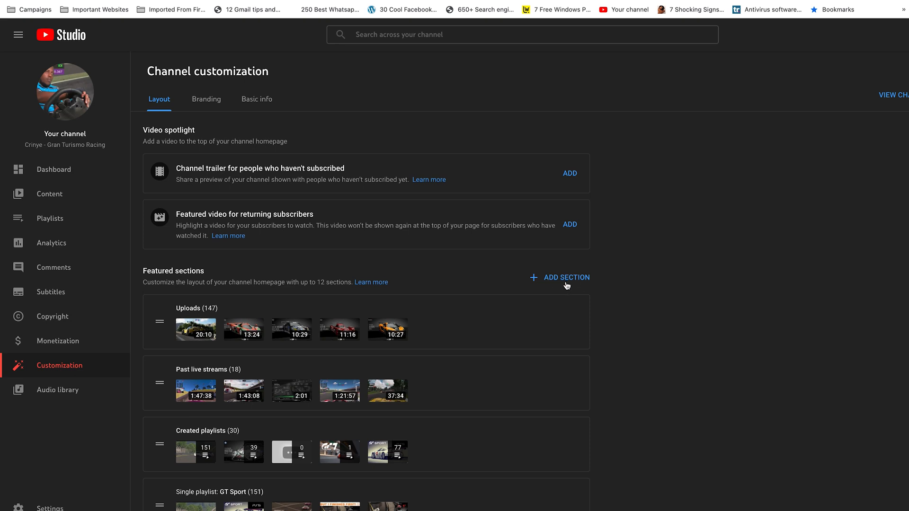
Step: Add a Featured channels section to the homepage layout
click(566, 277)
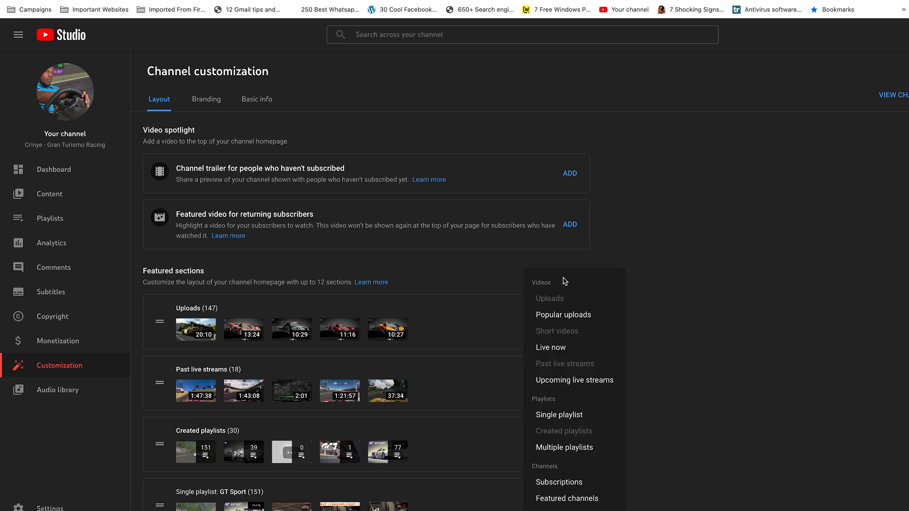
mouse_move(566, 282)
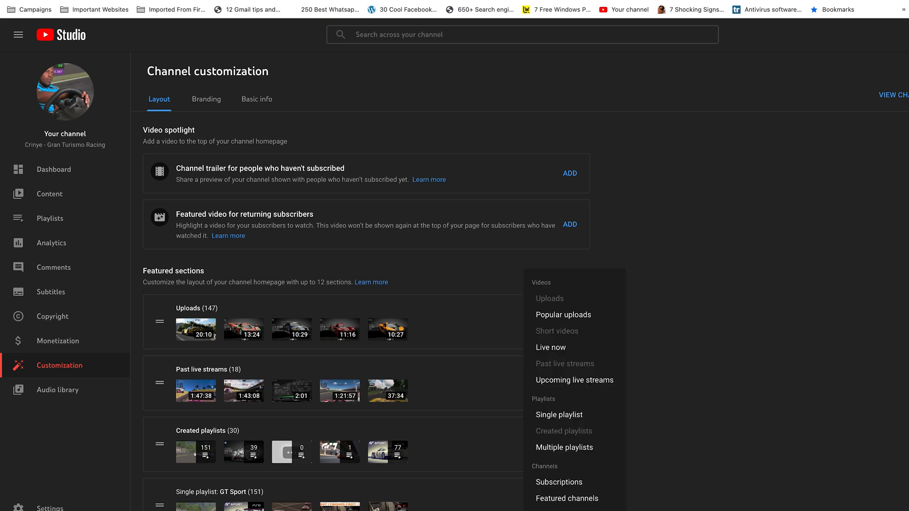
click(566, 498)
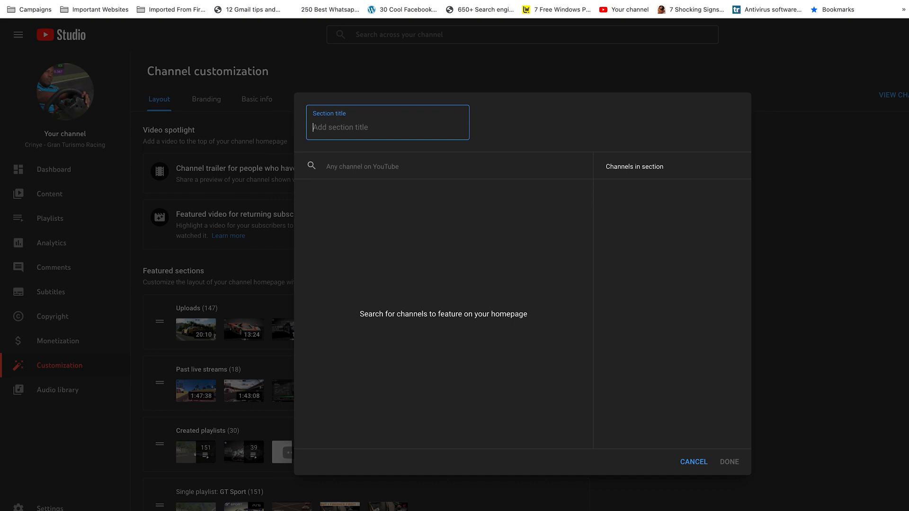
Step: Title the section 'Channels You Should Watch' and search channels for 'webp'
text(Channels You Should Watch)
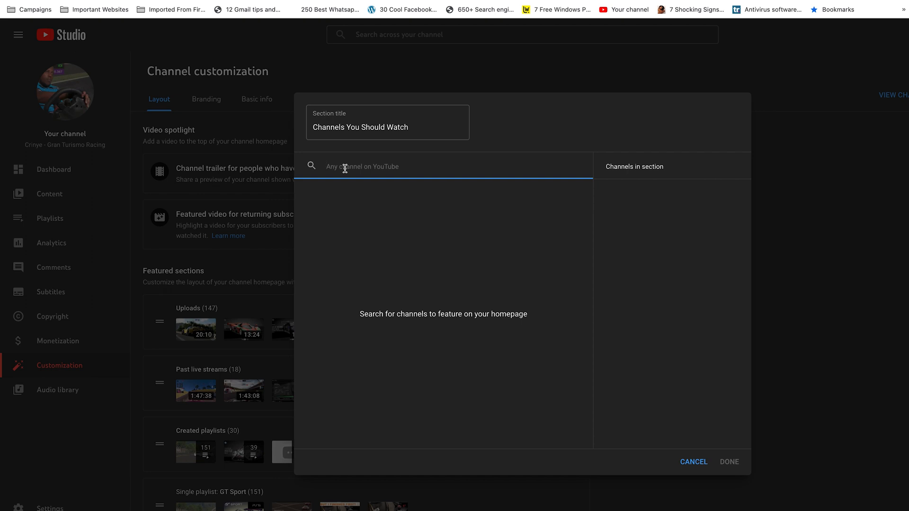
text(webp)
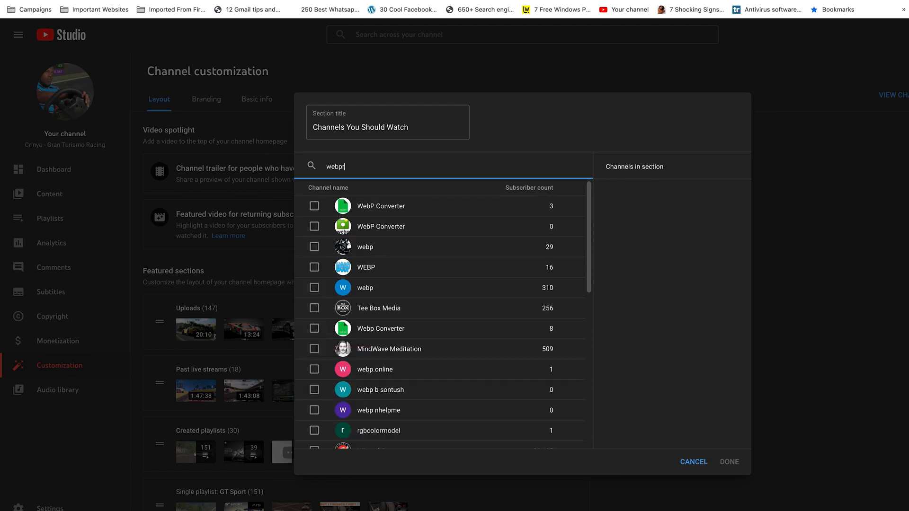
Step: Search for and add WebPro Education, WebPro Gaming, AIRTON and Jake Tran to the section
text(ro)
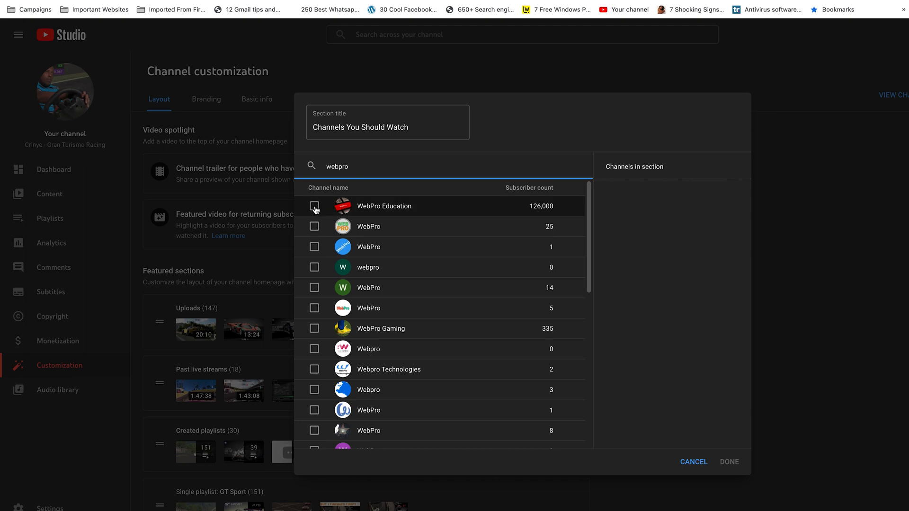
click(315, 205)
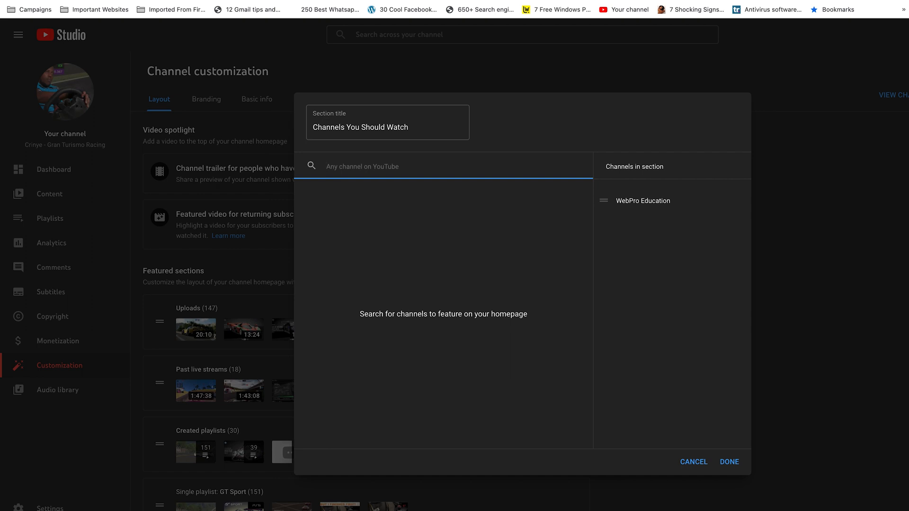
text(webpro g)
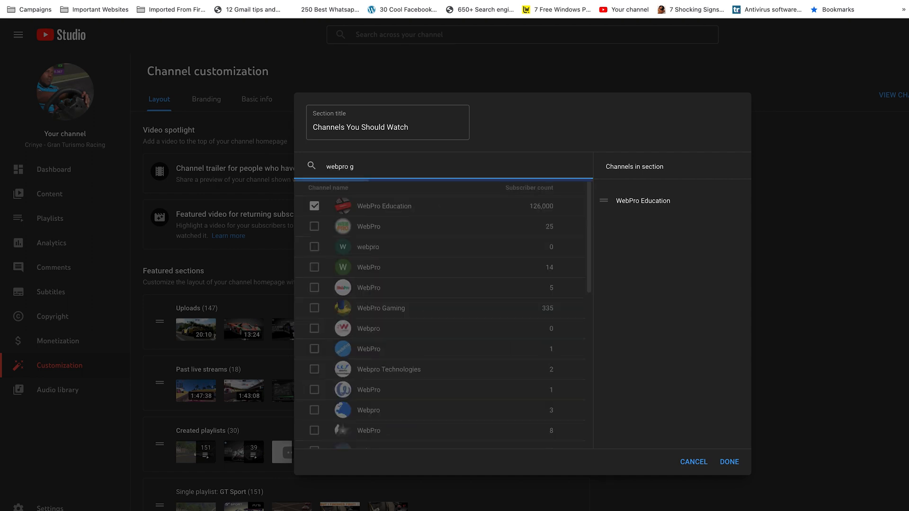
text(aming)
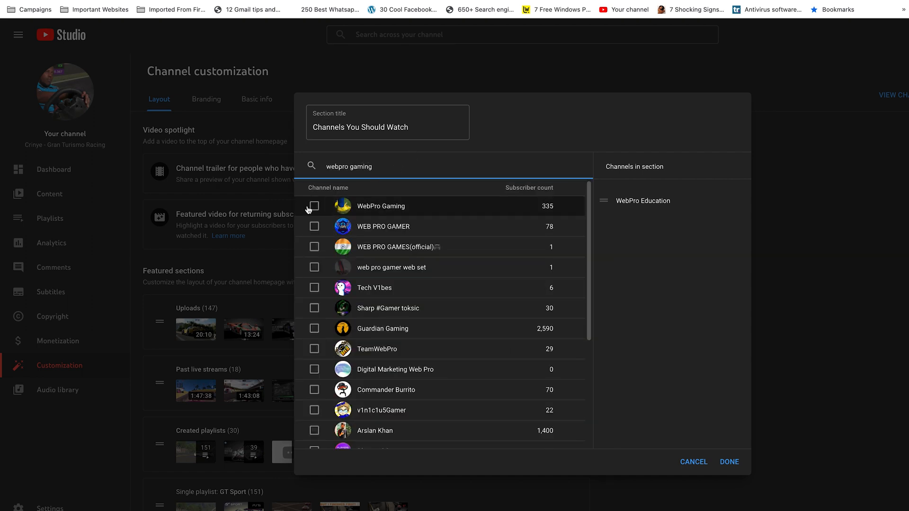
click(314, 206)
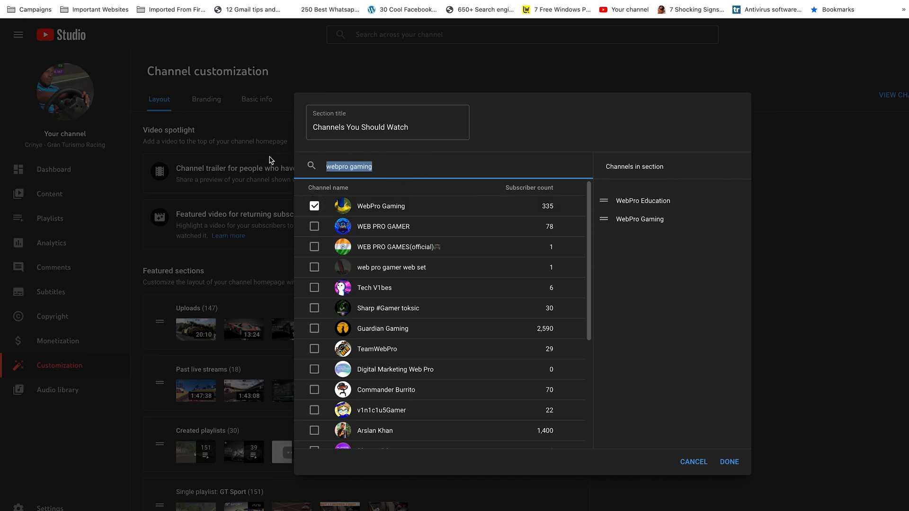
text(tan)
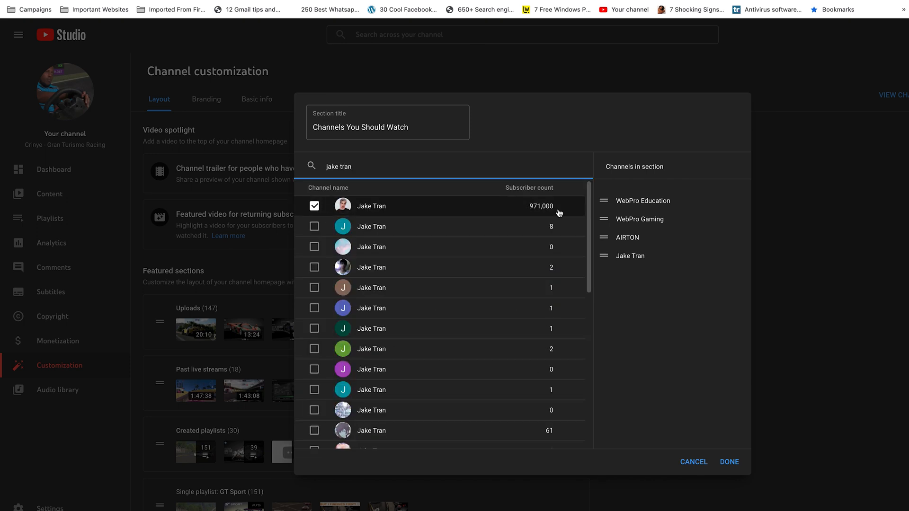
mouse_move(664, 251)
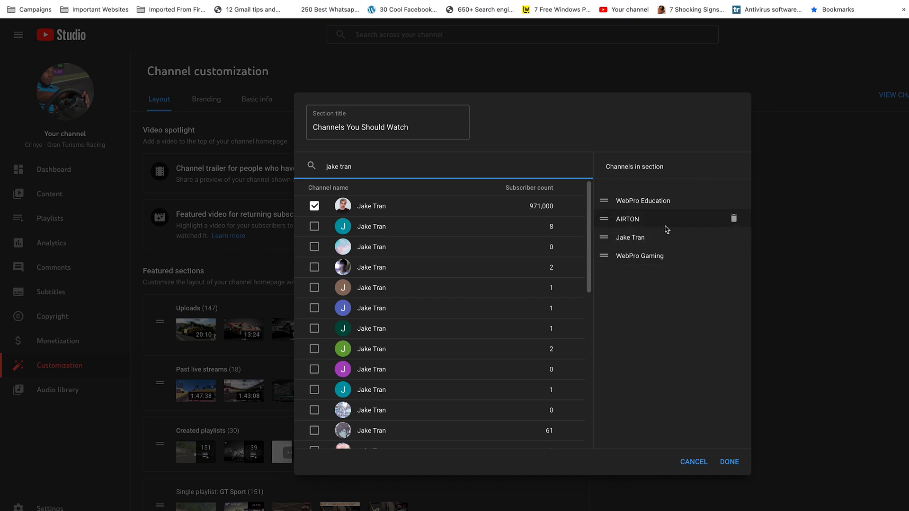
mouse_move(715, 227)
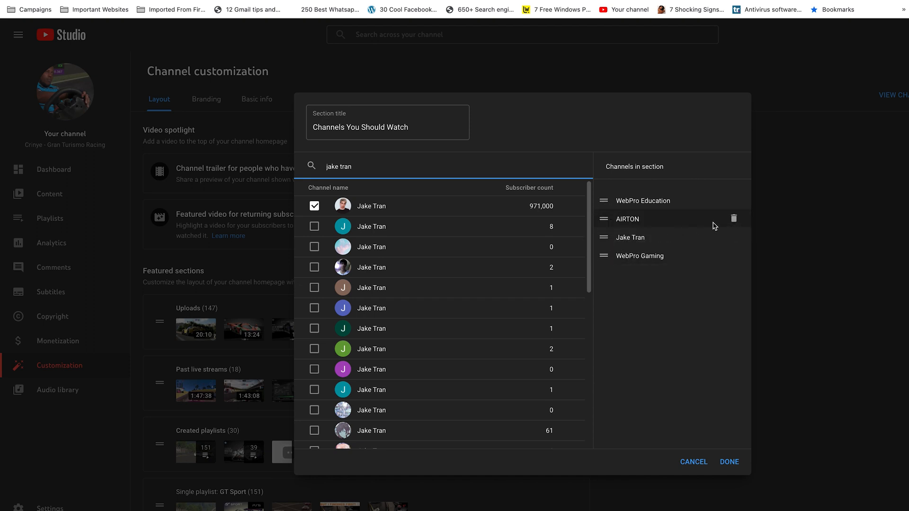
mouse_move(734, 219)
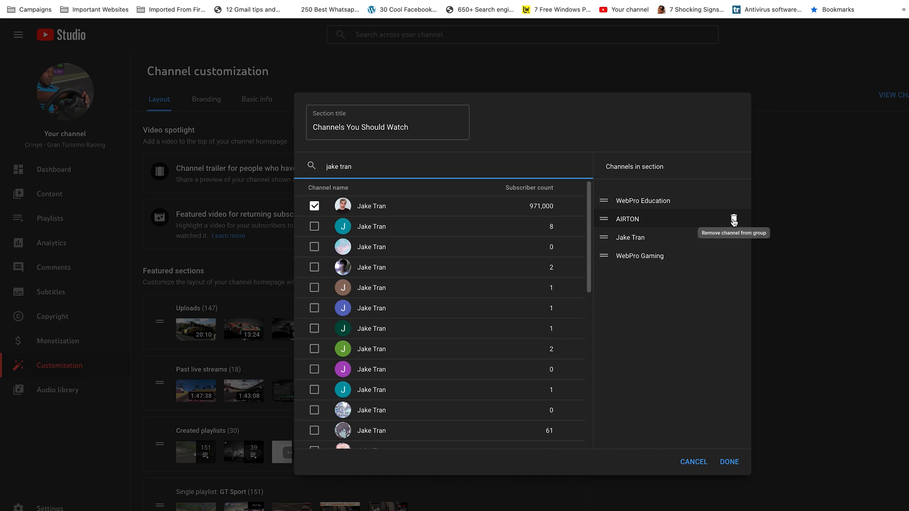
Step: Delete AIRTON, leaving WebPro Education, Jake Tran and WebPro Gaming
click(733, 219)
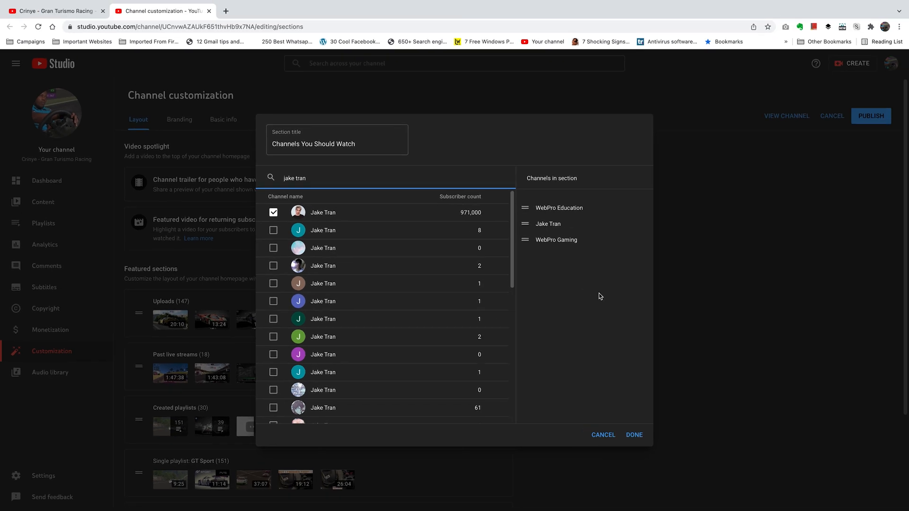
mouse_move(634, 435)
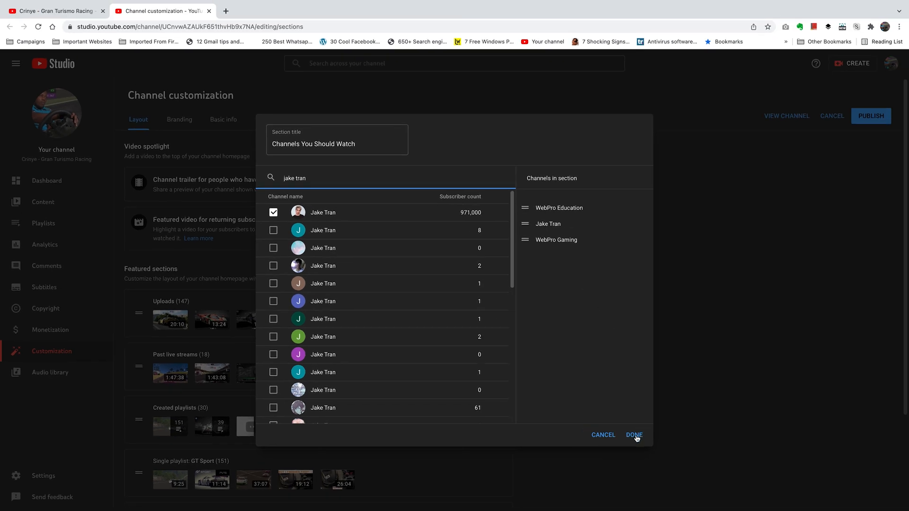
Step: Confirm the three-channel list and move the section to just below Uploads
click(633, 435)
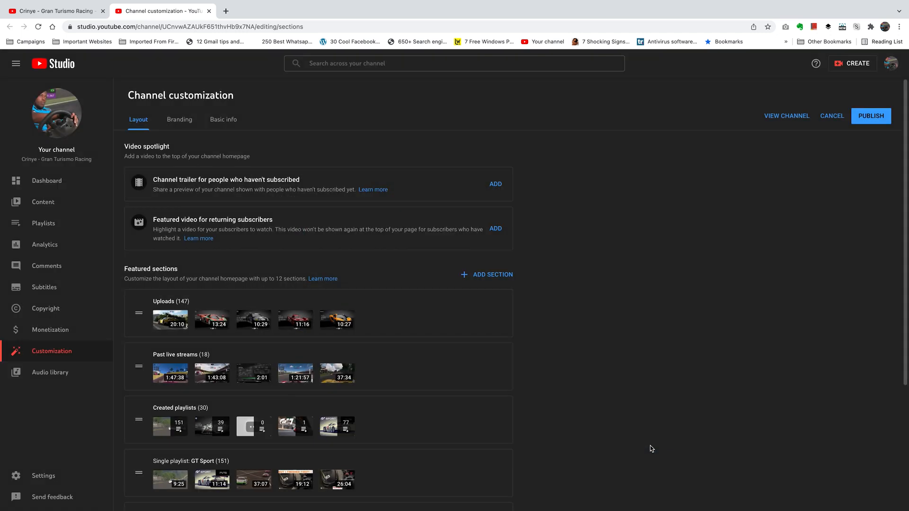
scroll(down, 3)
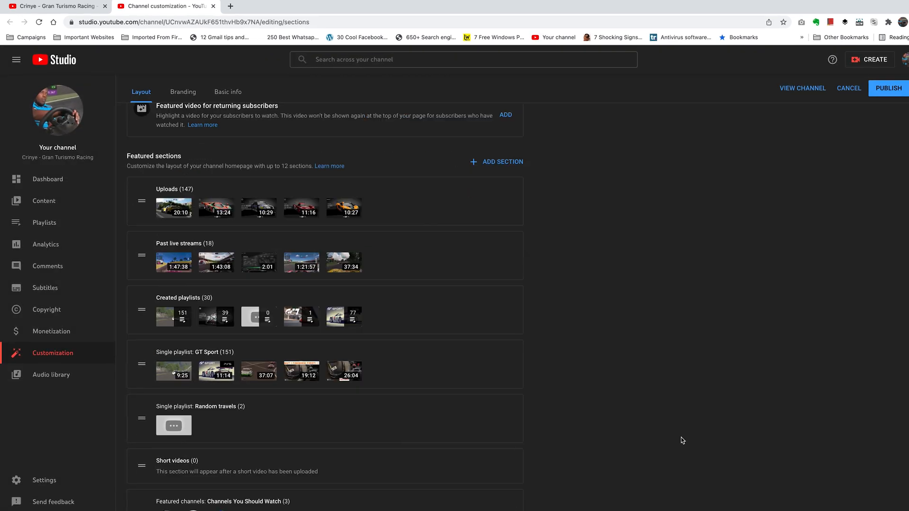
scroll(down, 3)
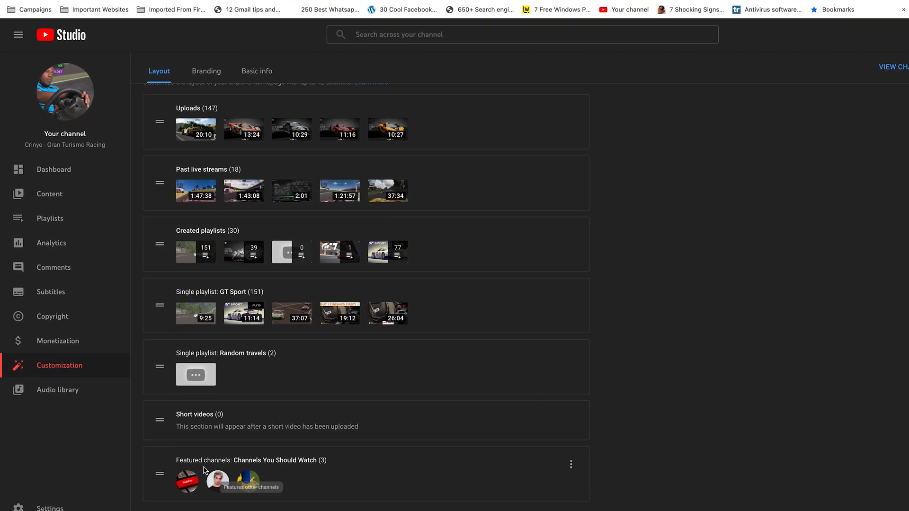
mouse_move(252, 462)
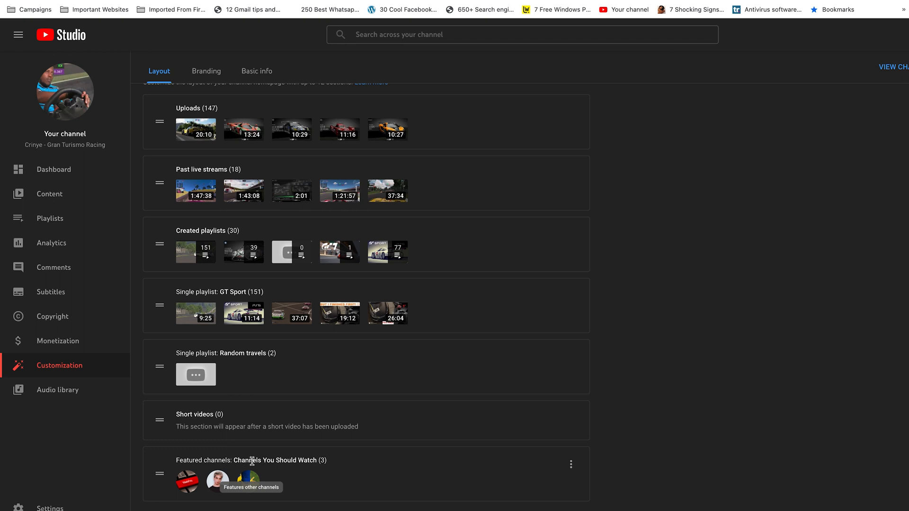
mouse_move(669, 497)
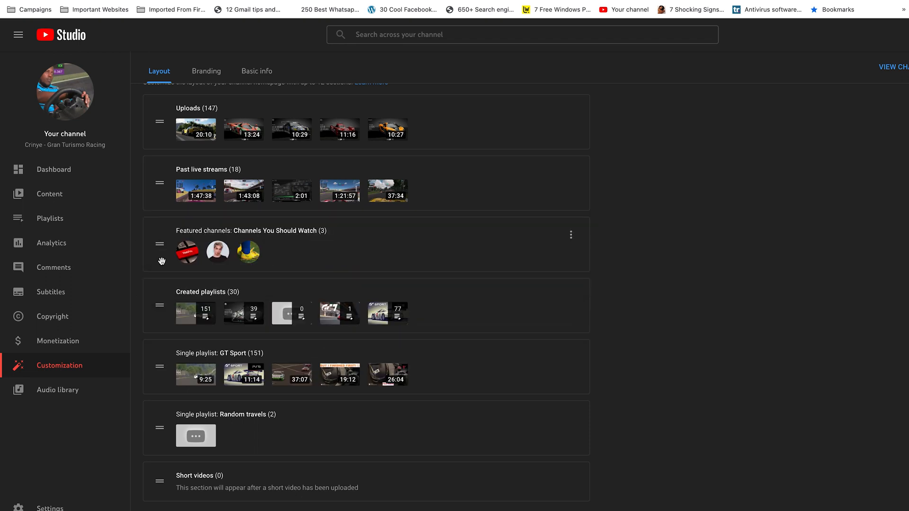
scroll(up, 3)
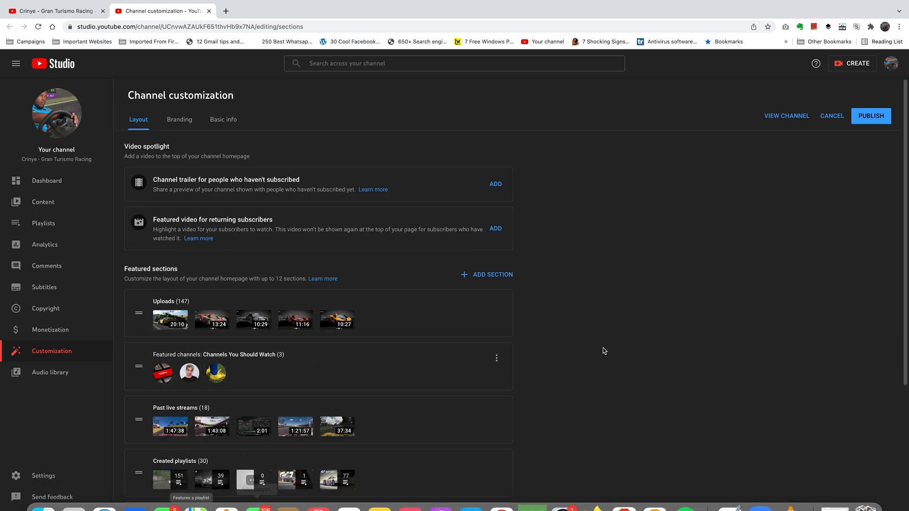
mouse_move(601, 355)
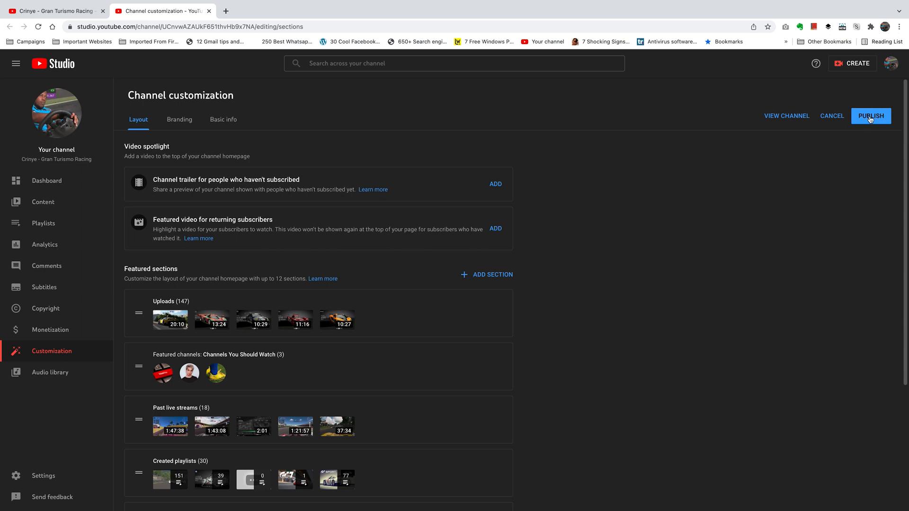
Step: Publish the updated layout and go to the channel's public page
click(870, 116)
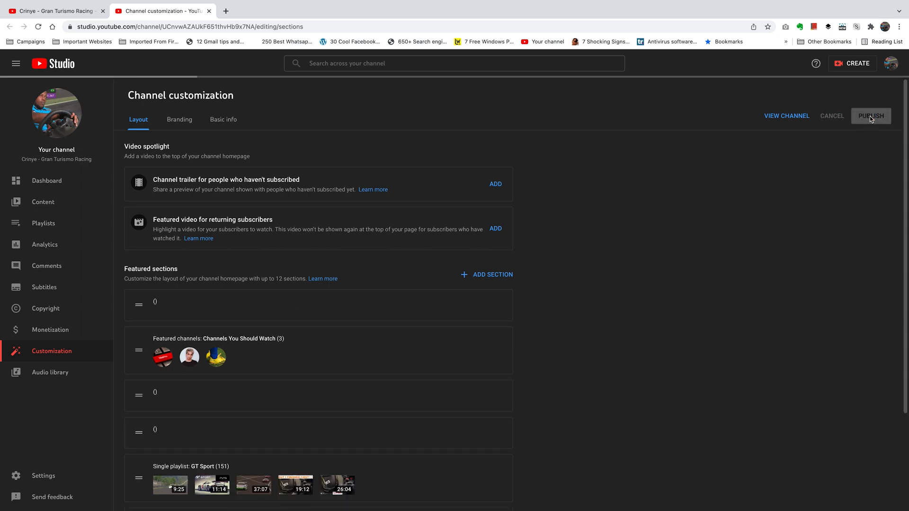
click(871, 115)
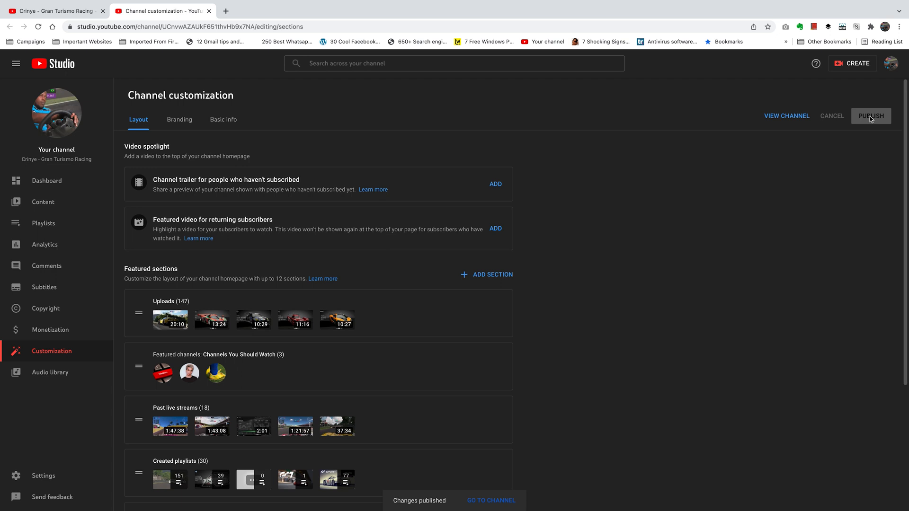
click(491, 501)
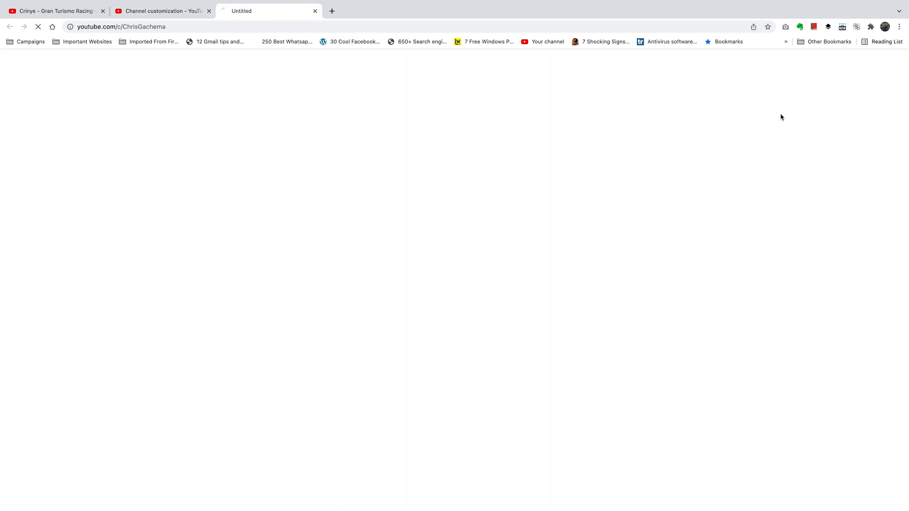